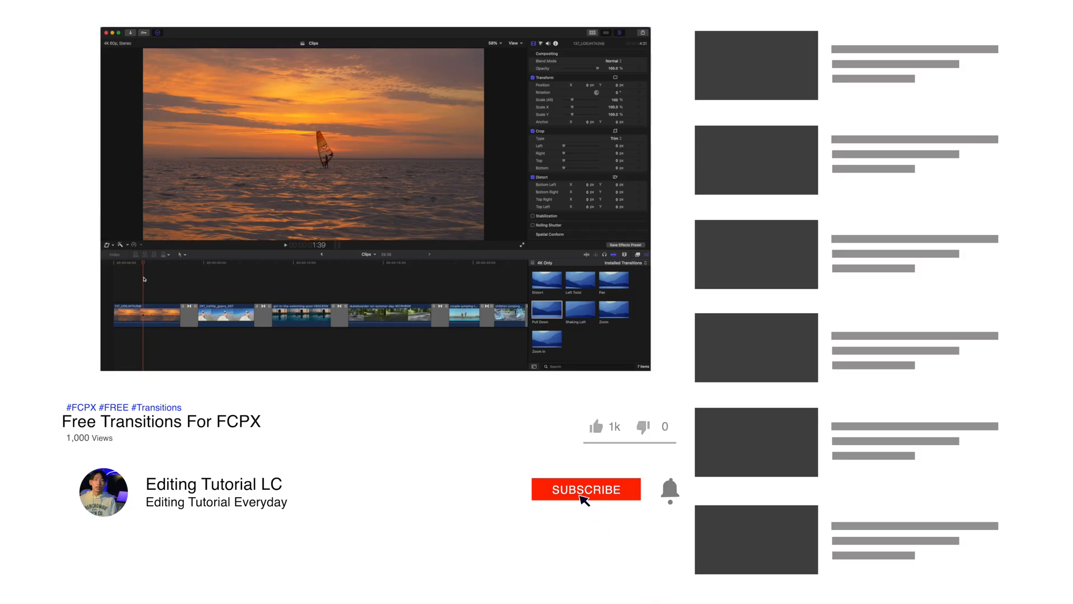
# - Show Video Animation for the snow-hands clip to reveal its keyframe curves
pyautogui.click(586, 489)
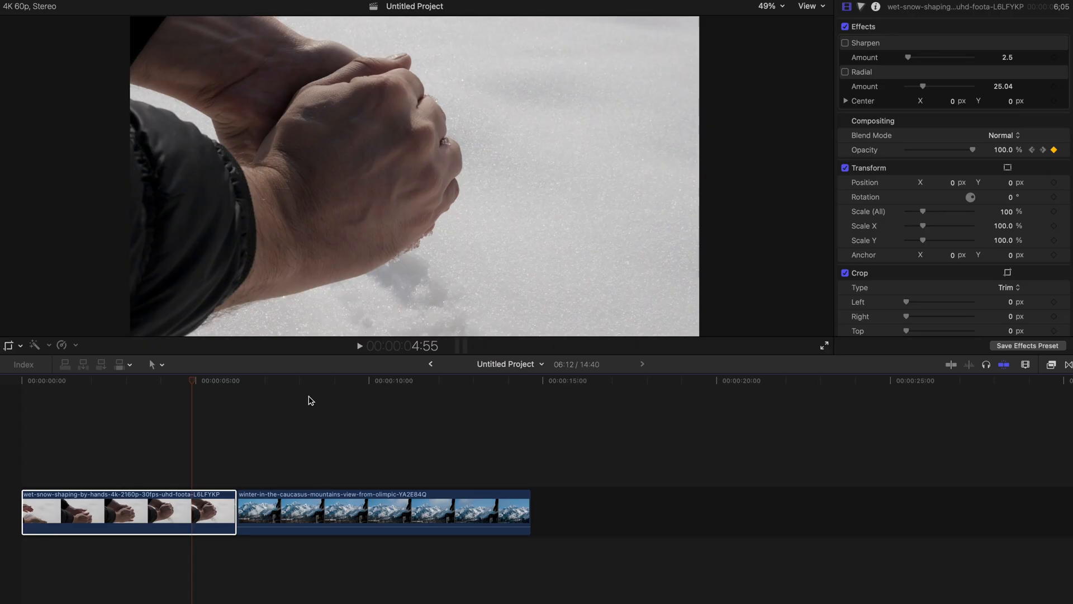
pyautogui.moveTo(220, 446)
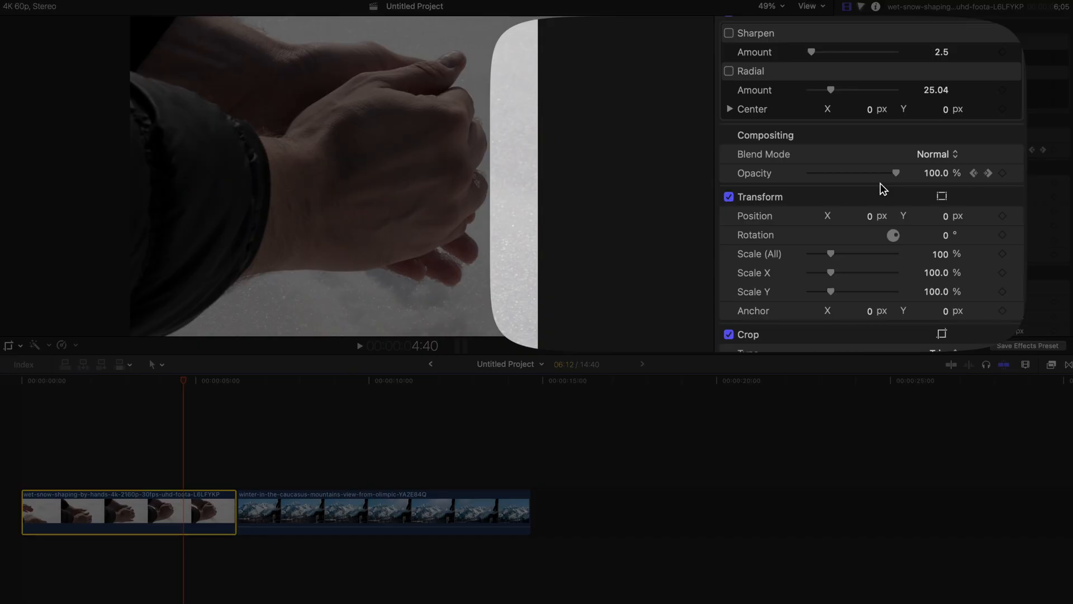
pyautogui.moveTo(757, 172)
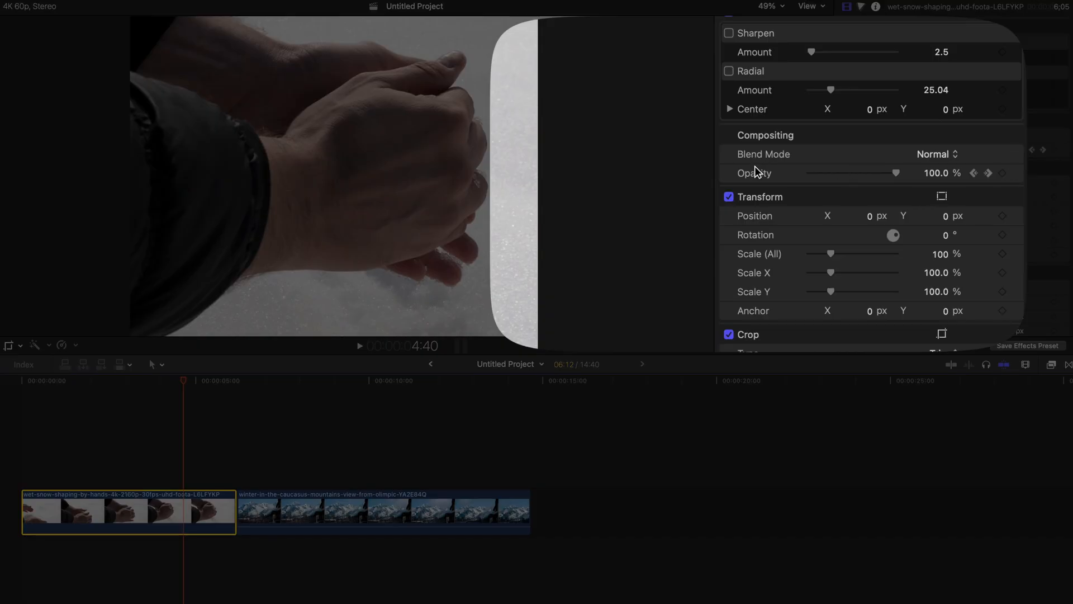
pyautogui.moveTo(671, 147)
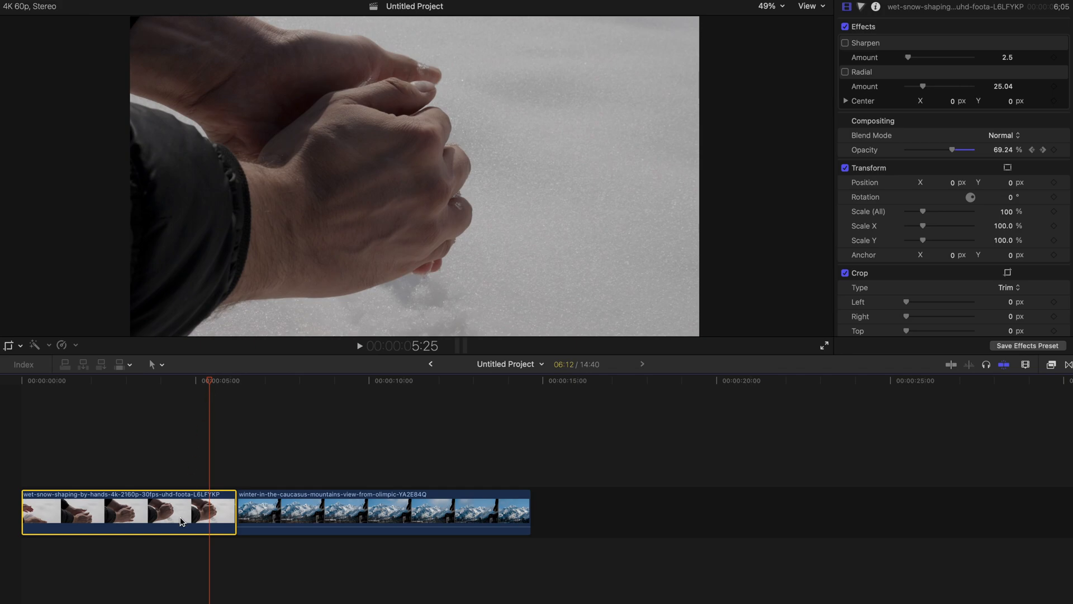
pyautogui.rightClick(181, 520)
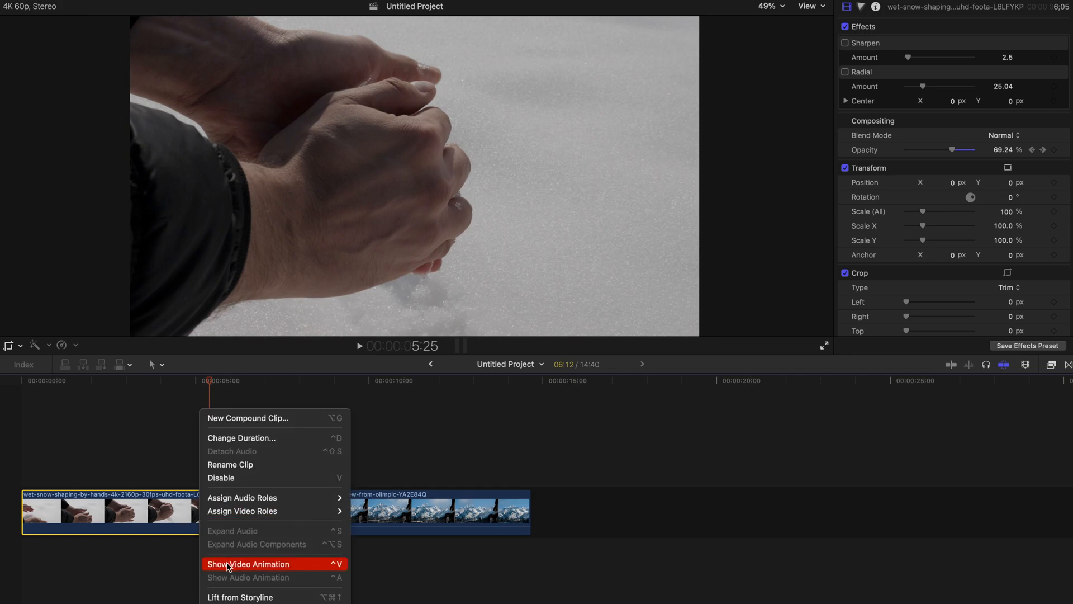
pyautogui.click(248, 564)
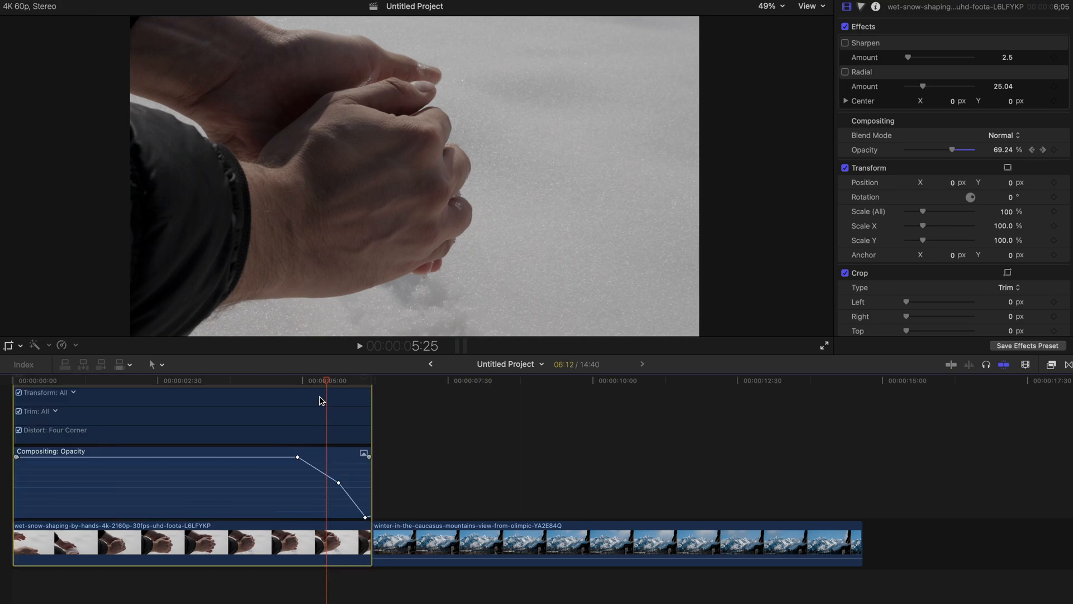
# - Scrub through the Opacity fade-out near the clip's end and select its keyframes
pyautogui.moveTo(328, 380); pyautogui.dragTo(355, 381)
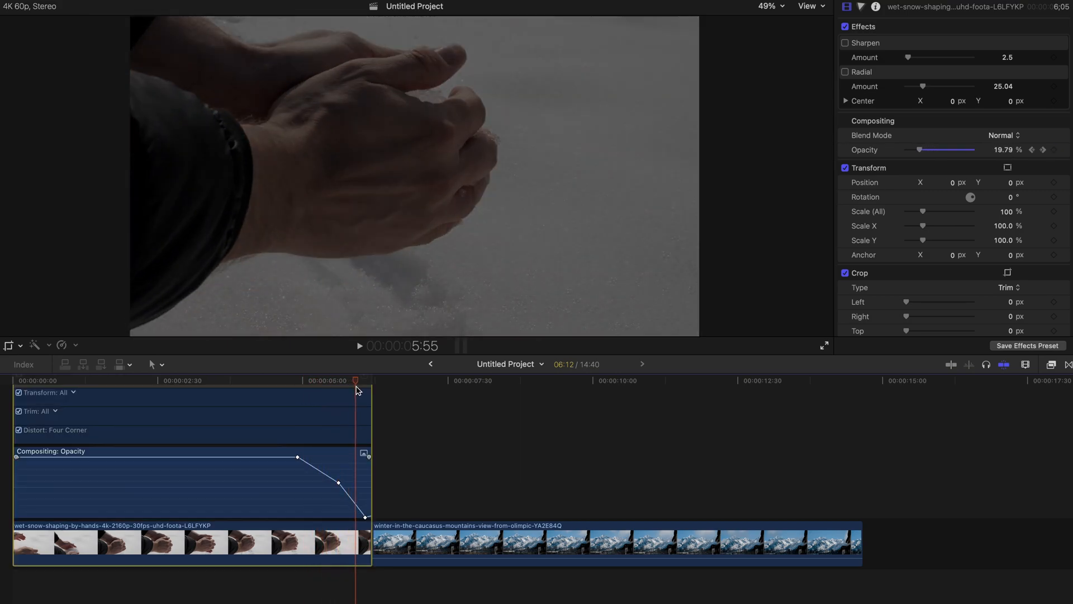
pyautogui.moveTo(296, 457); pyautogui.dragTo(304, 455)
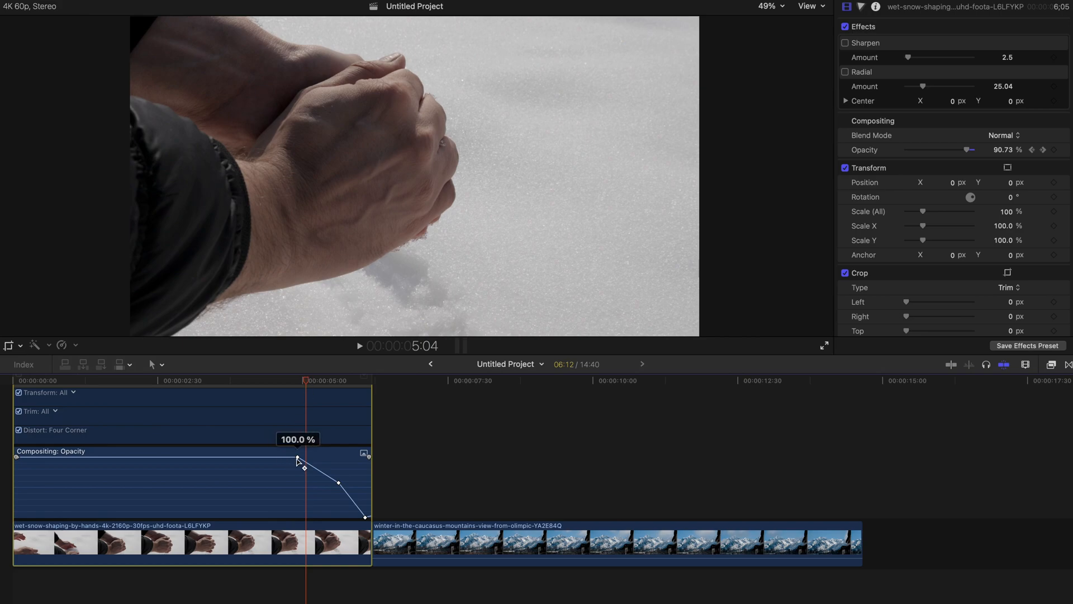
pyautogui.moveTo(304, 472); pyautogui.dragTo(341, 481)
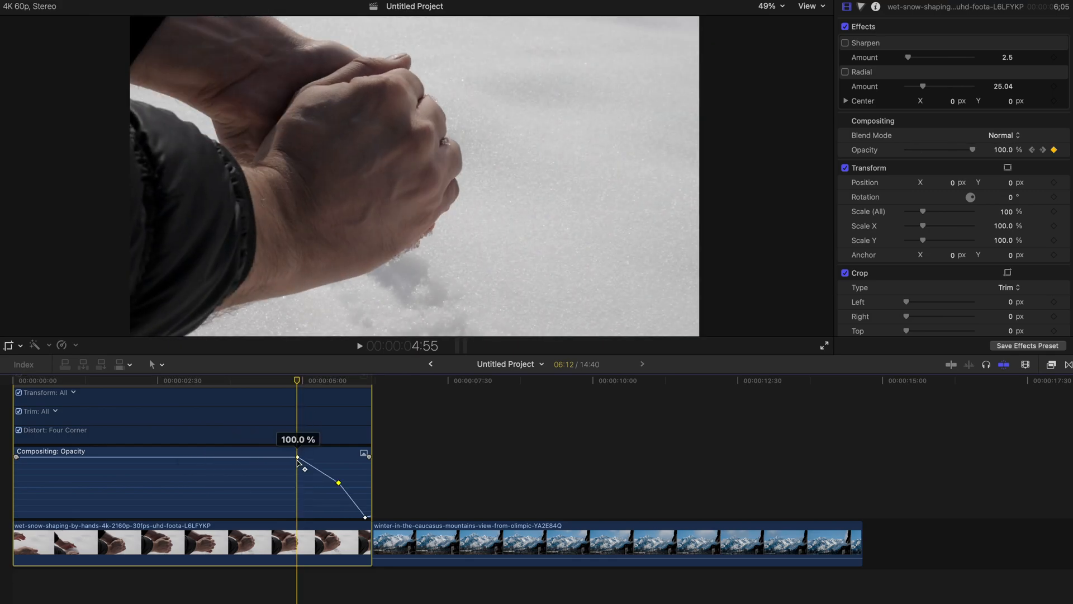
pyautogui.moveTo(337, 482); pyautogui.dragTo(341, 487)
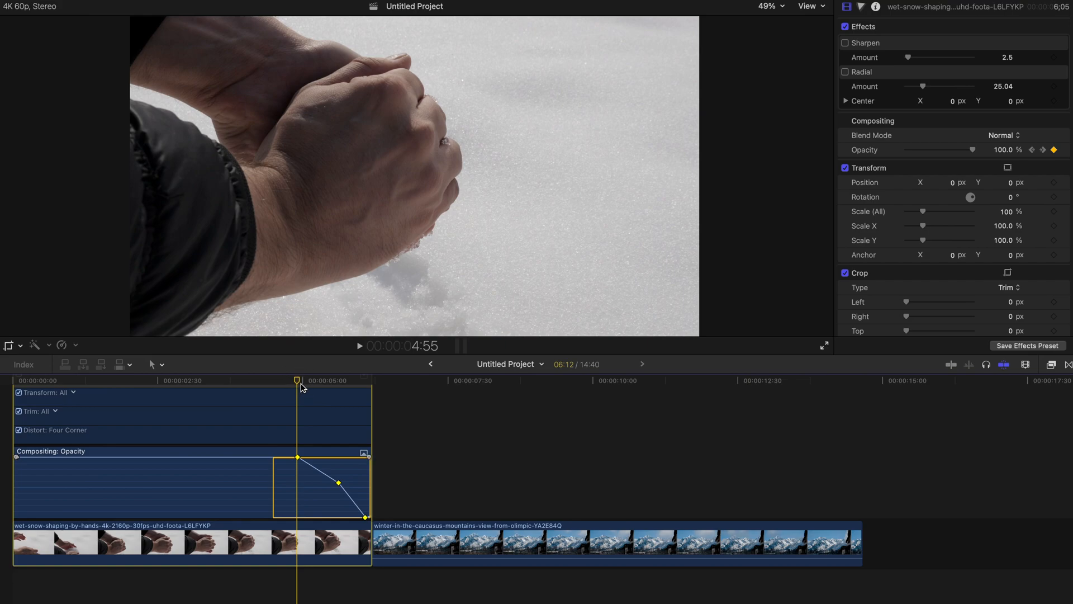
pyautogui.moveTo(304, 434)
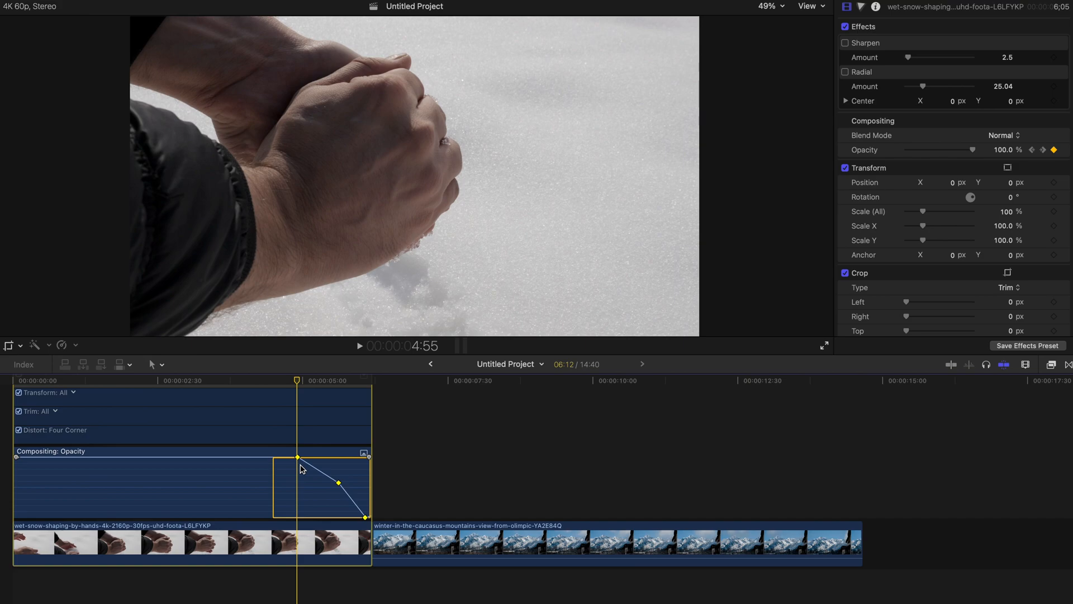
pyautogui.moveTo(445, 515)
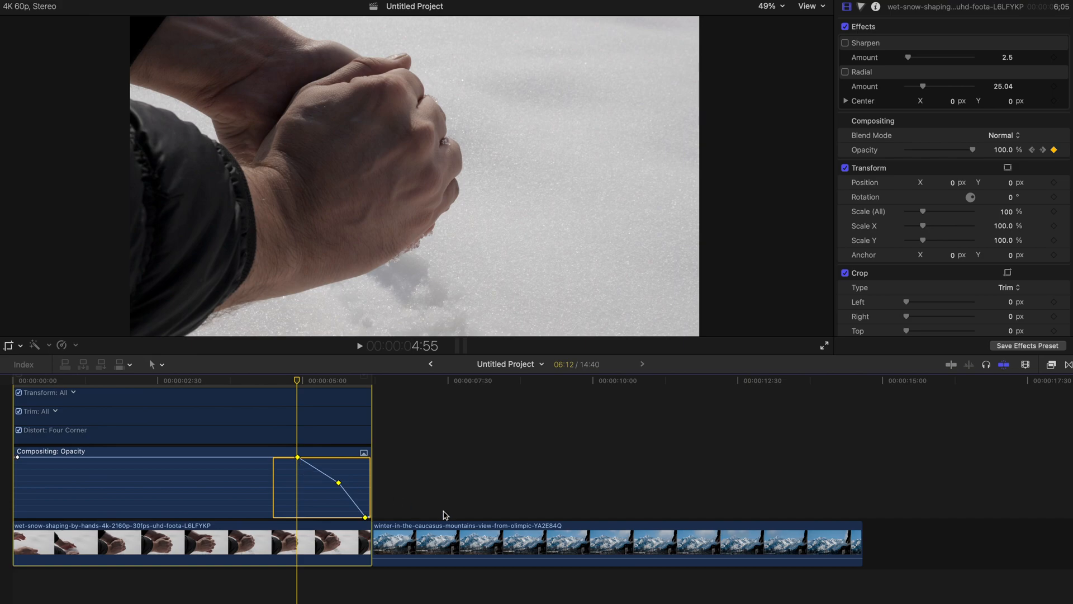
pyautogui.moveTo(317, 434)
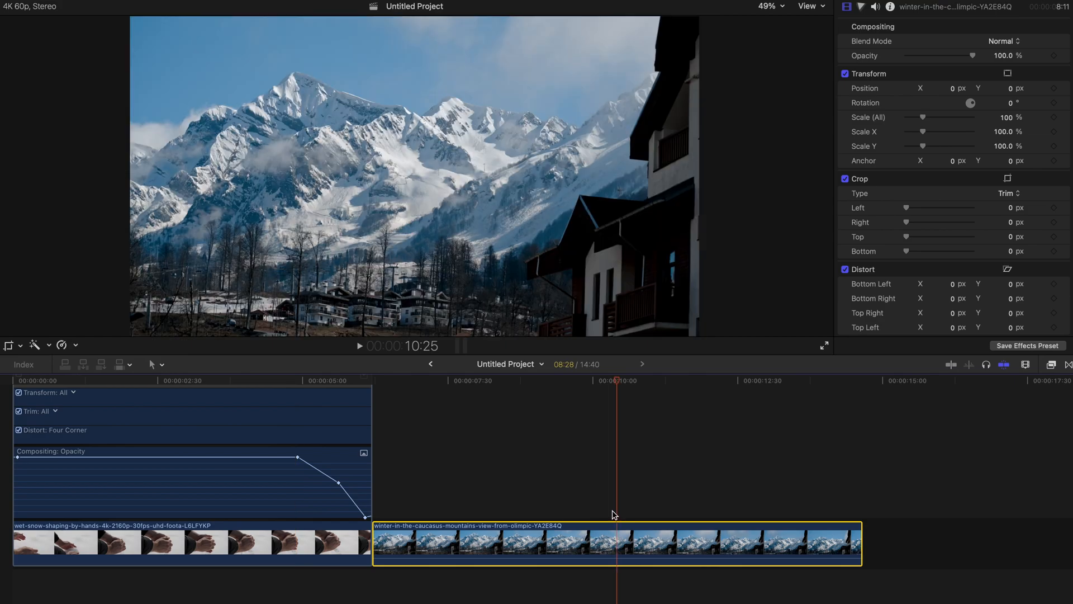
# - Show Video Animation for the mountains clip to reveal its keyframe curves
pyautogui.rightClick(613, 546)
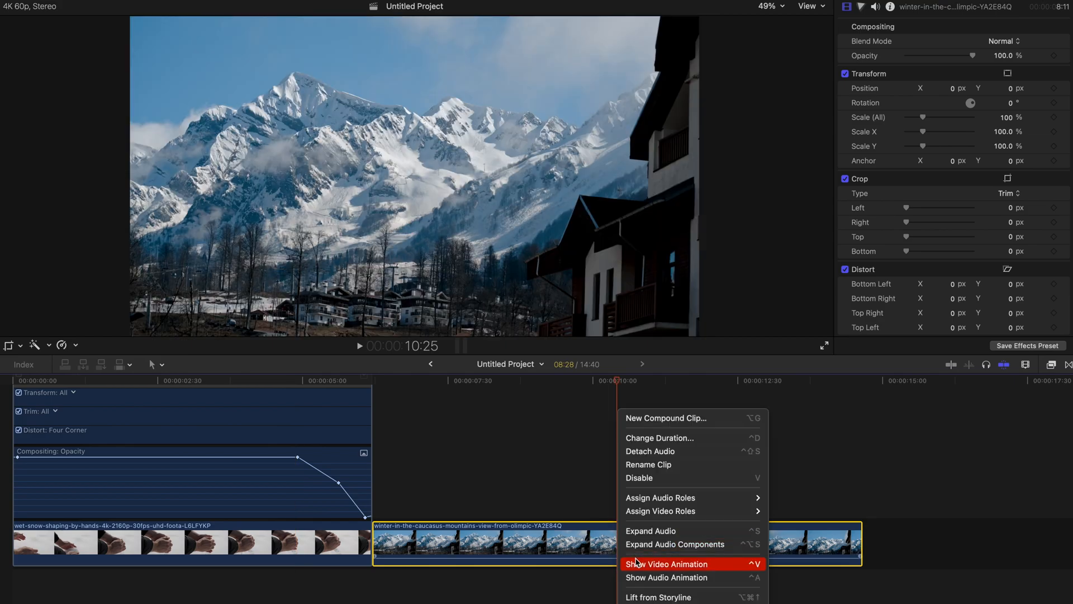
pyautogui.click(668, 563)
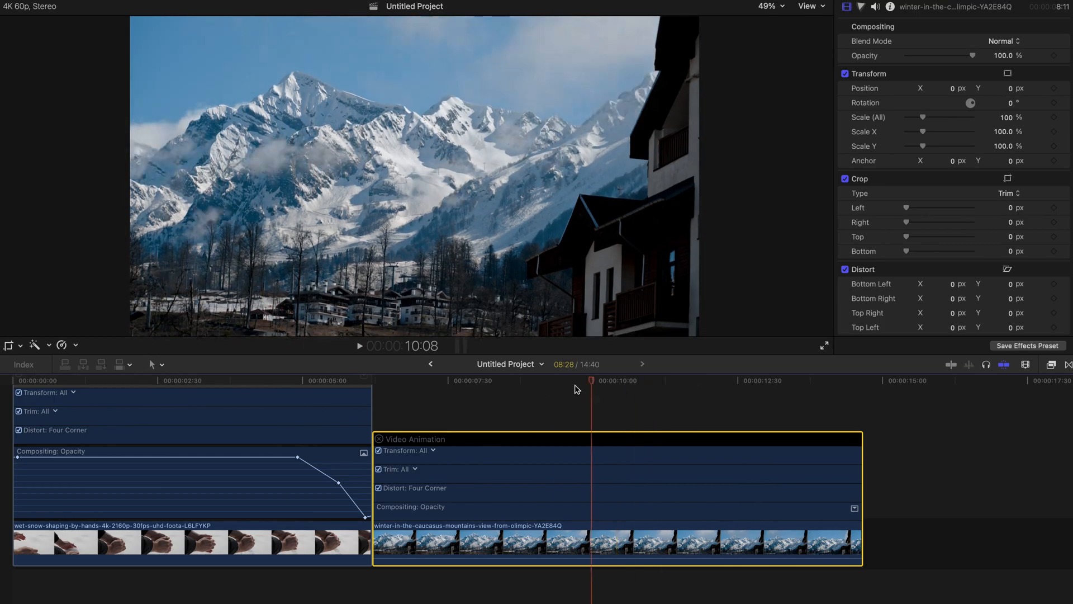
# - Place the playhead just before ten seconds and paste the three Opacity fade keyframes there
pyautogui.click(623, 391)
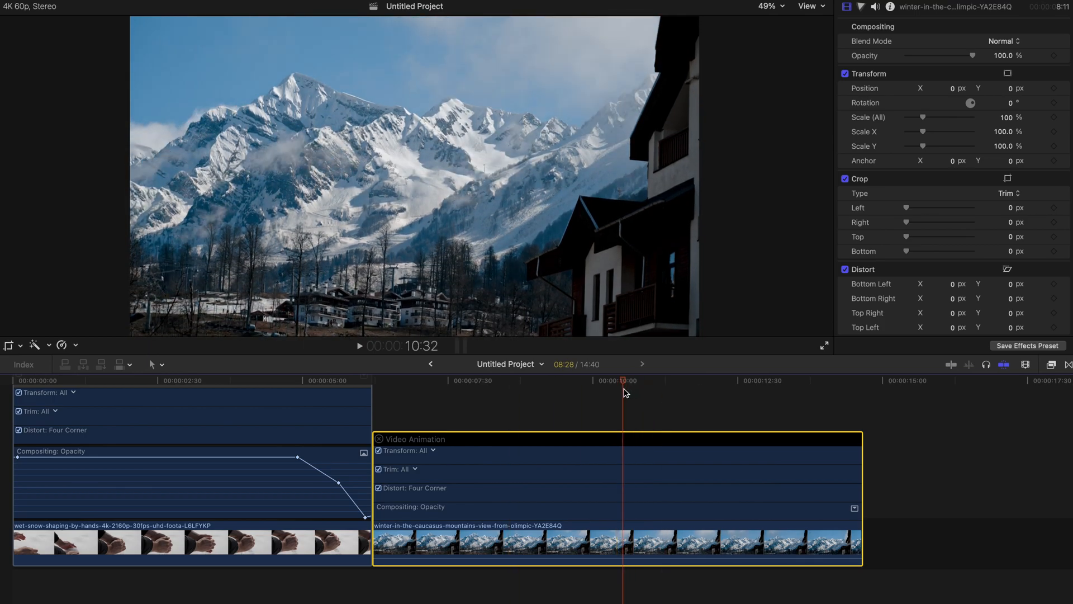
pyautogui.click(796, 380)
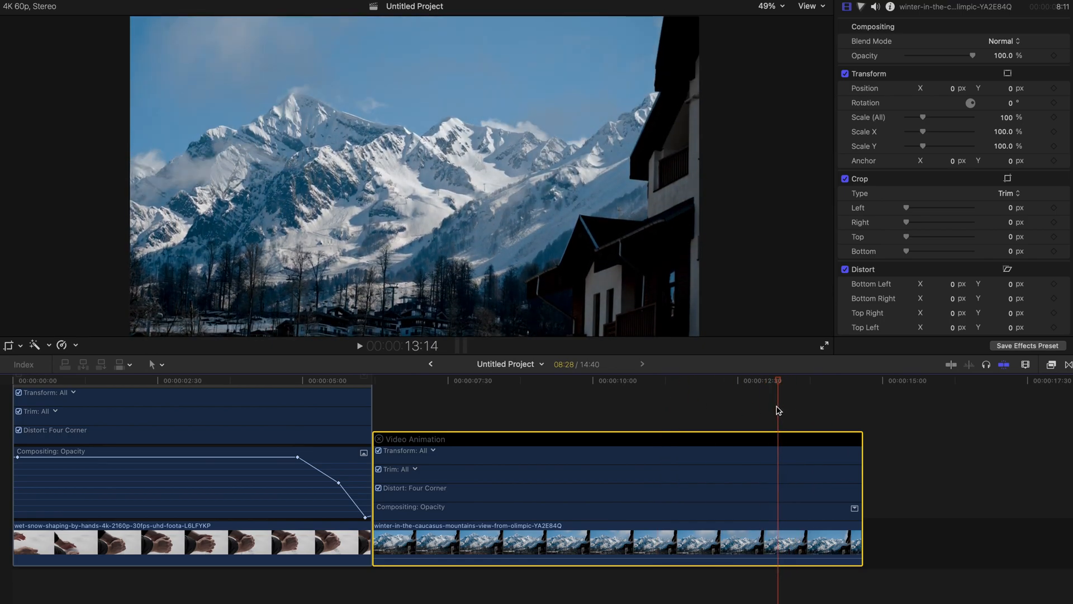
pyautogui.click(576, 380)
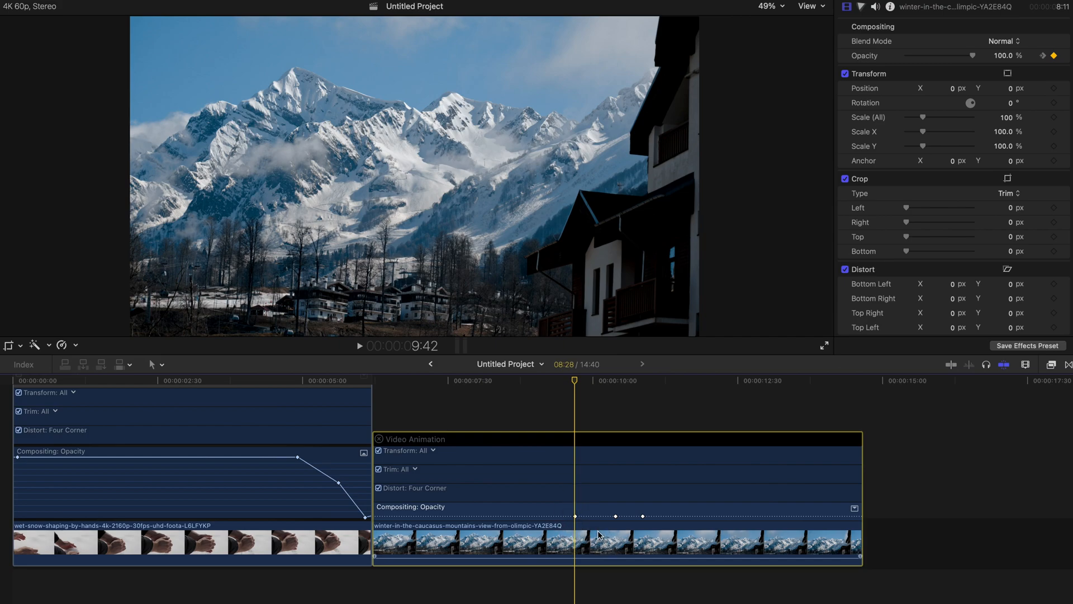
pyautogui.click(297, 380)
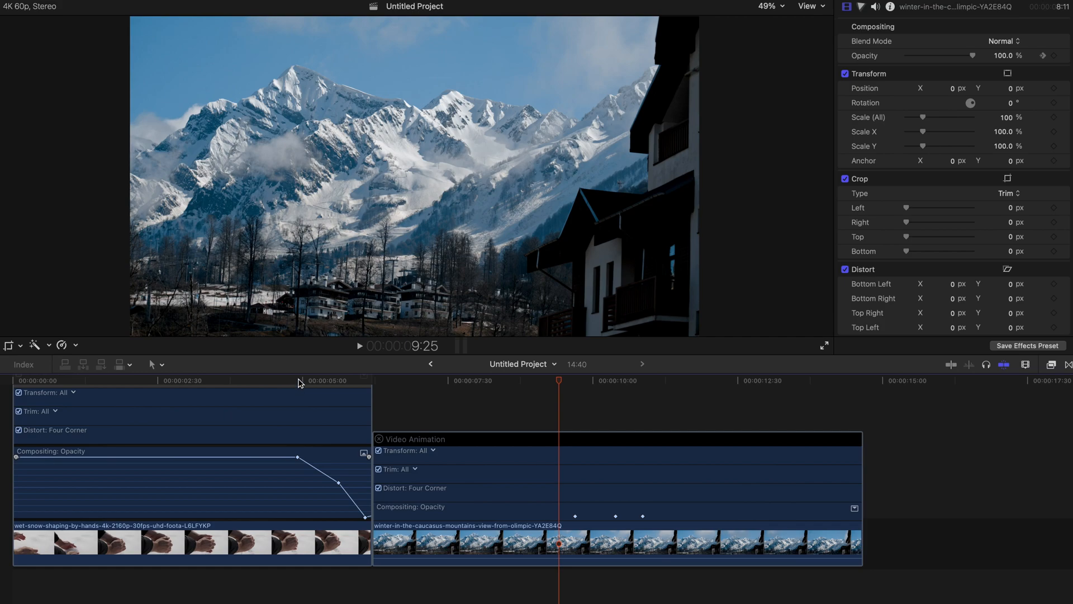
pyautogui.moveTo(295, 488)
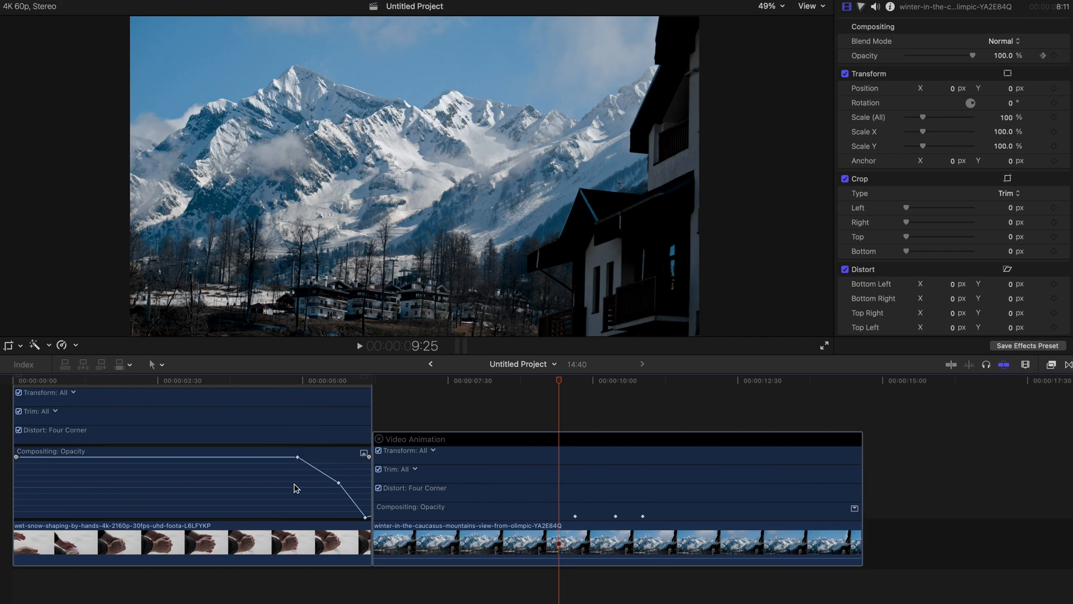
pyautogui.moveTo(305, 482)
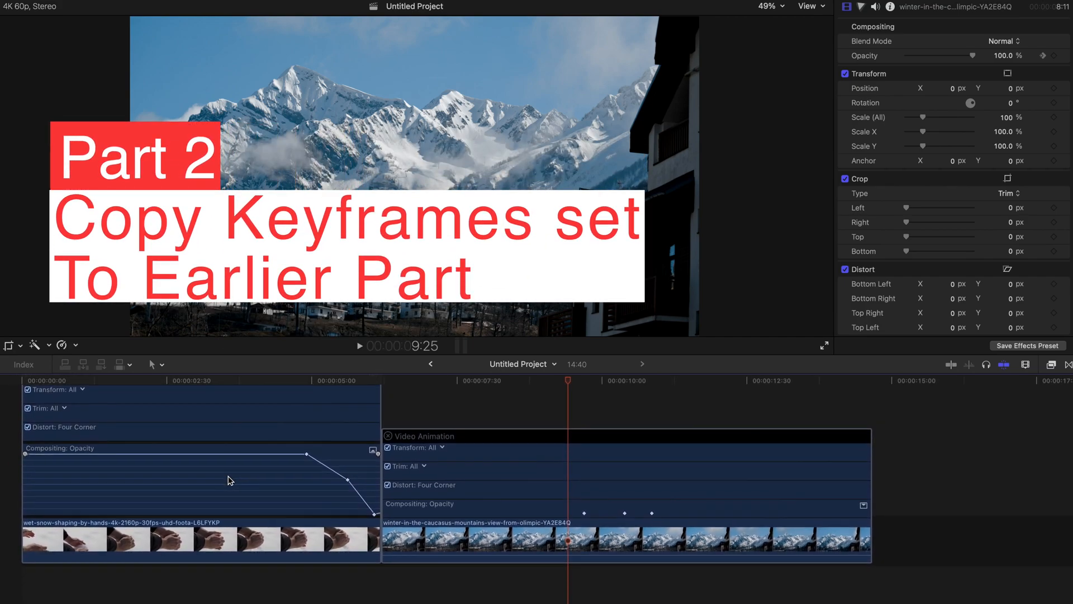
# - Select the snow clip's opacity fade keyframes and paste them near two seconds as an early dip
pyautogui.click(305, 380)
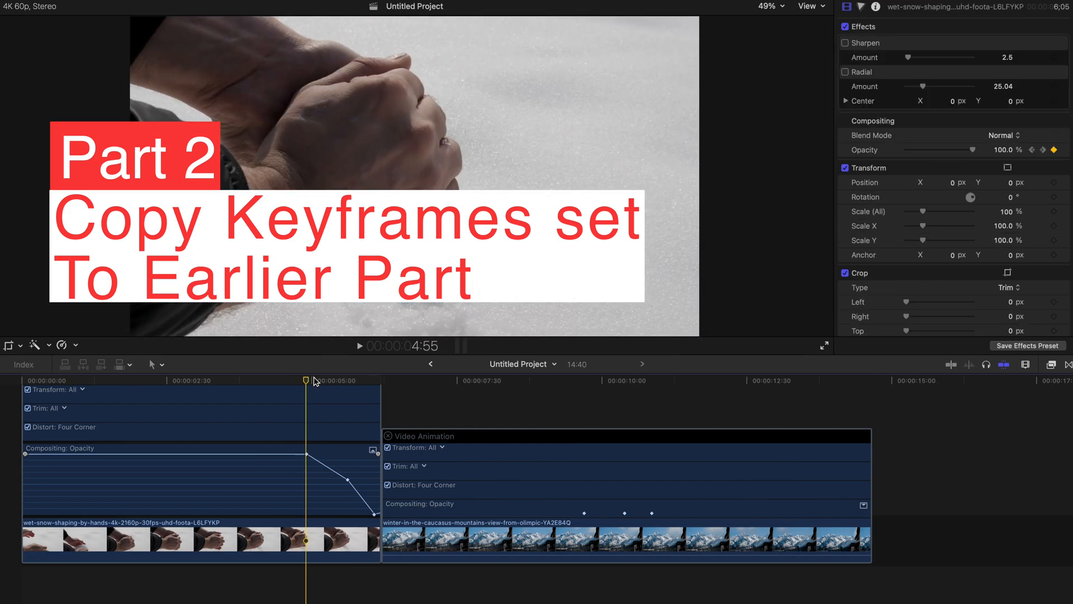
pyautogui.click(171, 381)
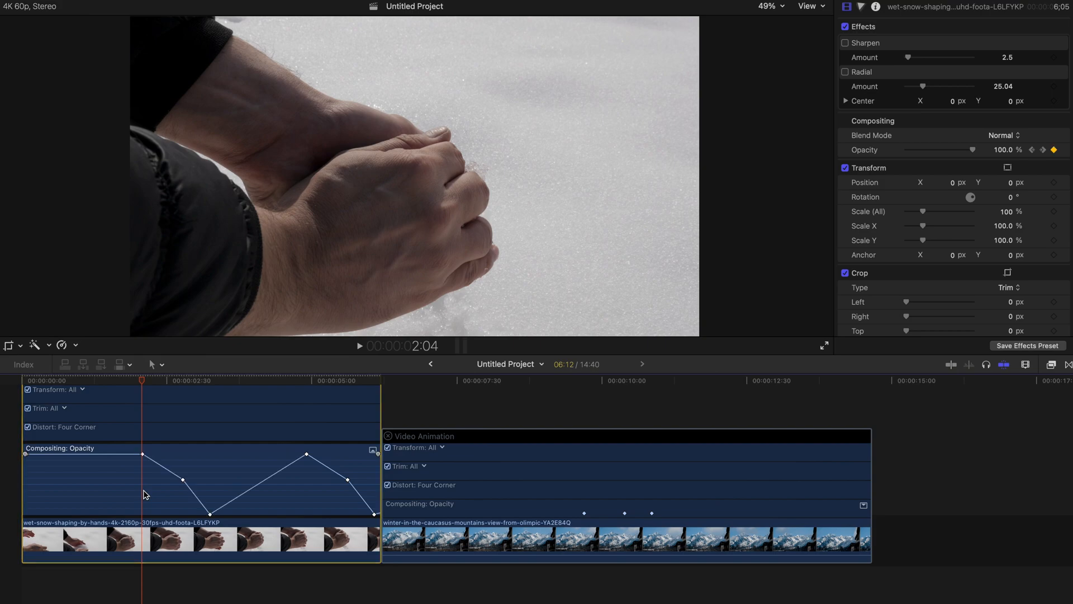
pyautogui.moveTo(159, 439)
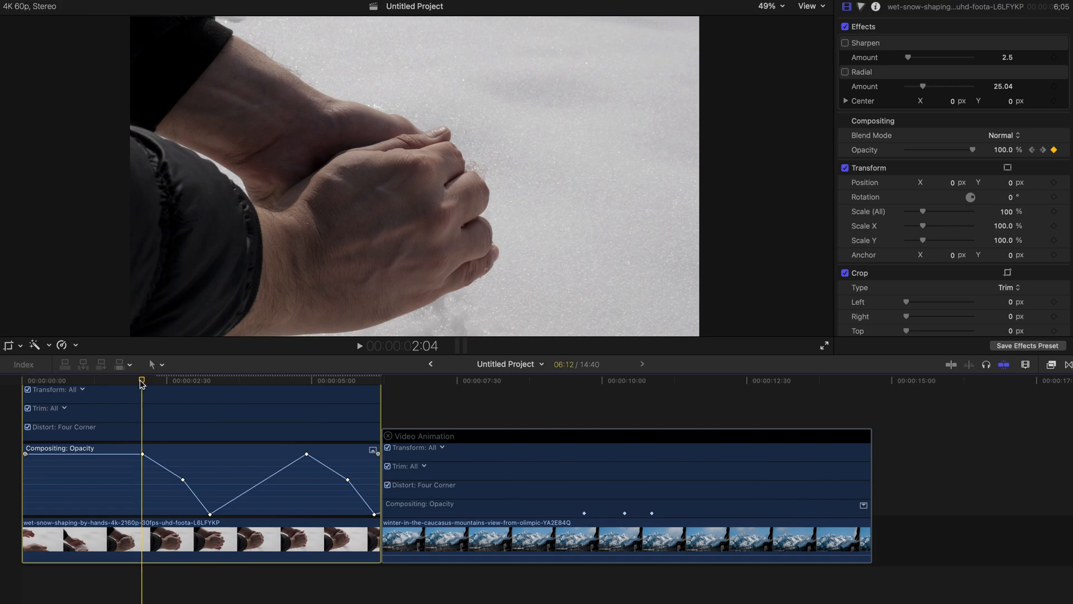
pyautogui.moveTo(139, 490)
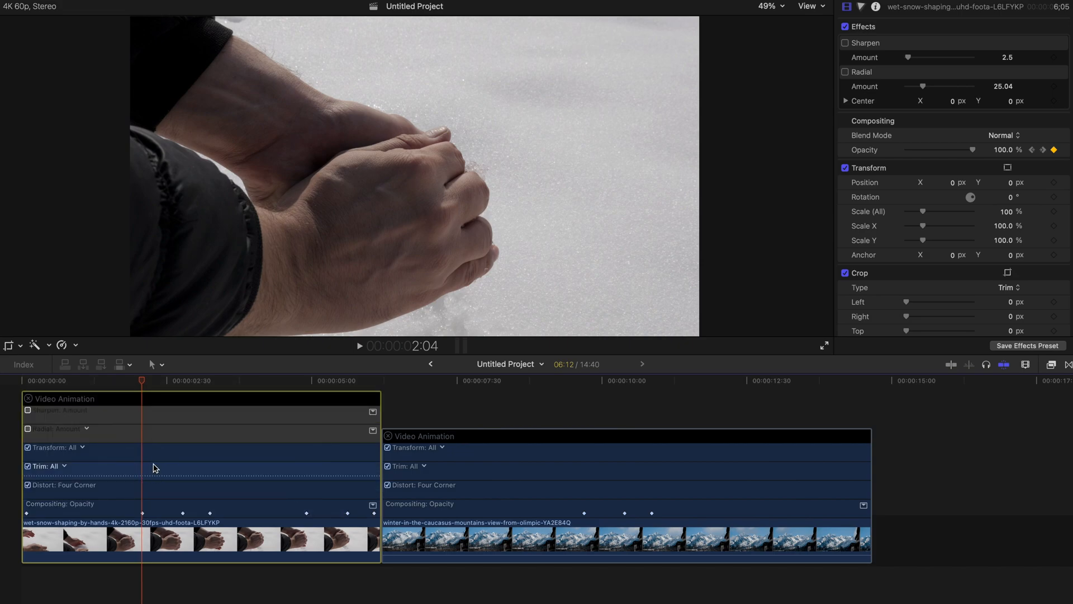
pyautogui.moveTo(106, 463)
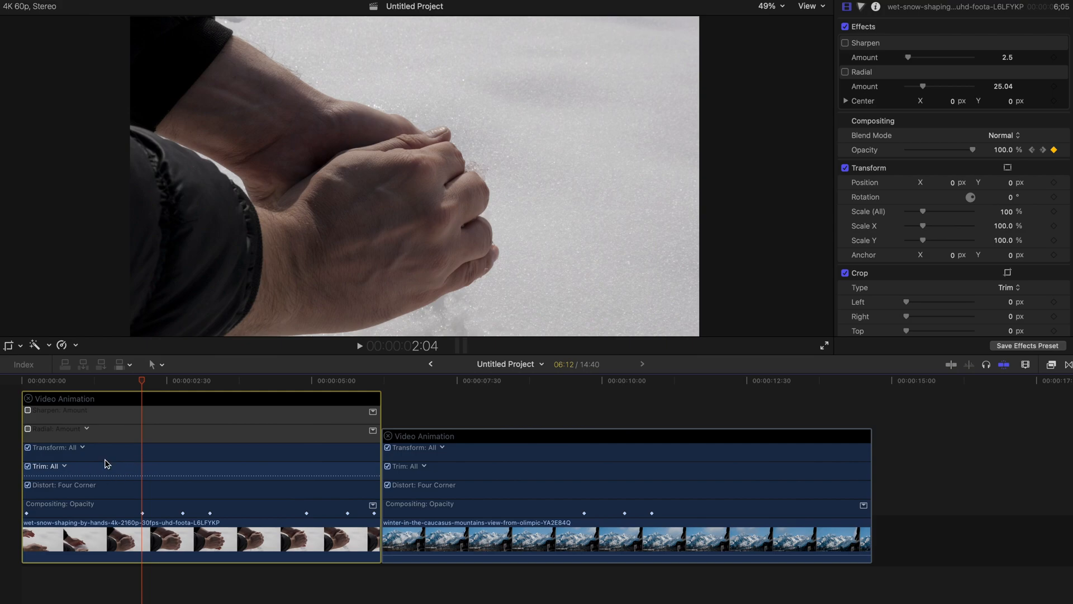
pyautogui.moveTo(138, 474)
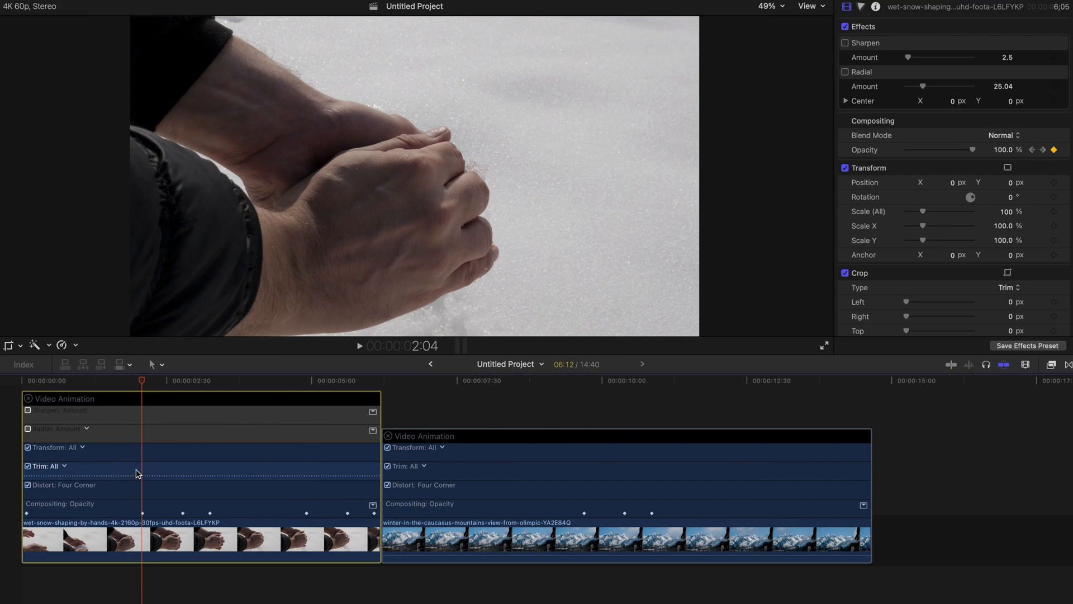
pyautogui.moveTo(163, 456)
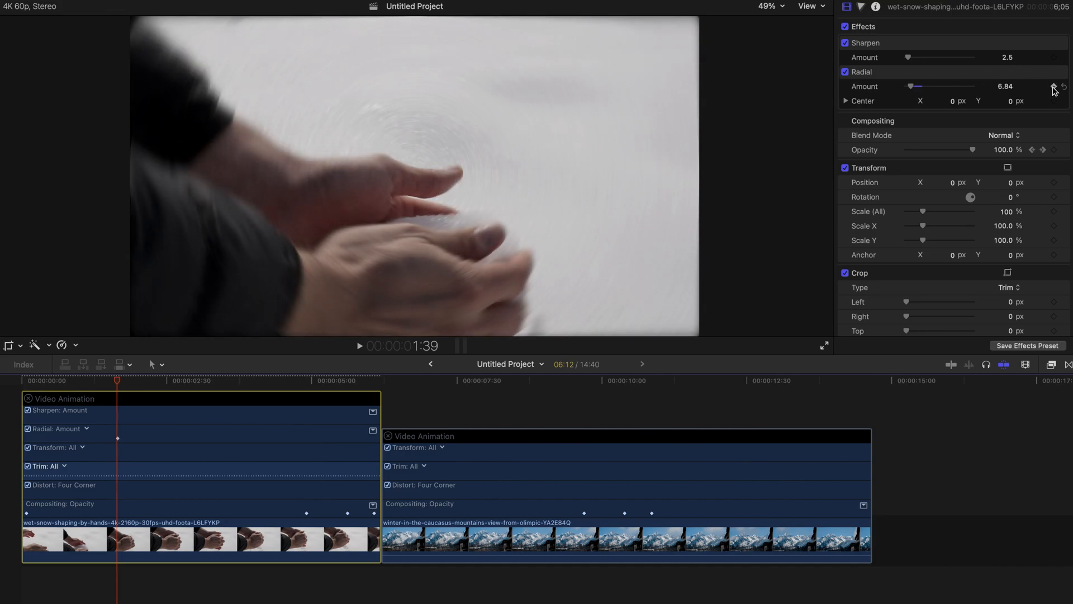
# - Keyframe the Radial blur amount to rise sharply and fall back around two seconds
pyautogui.click(1051, 86)
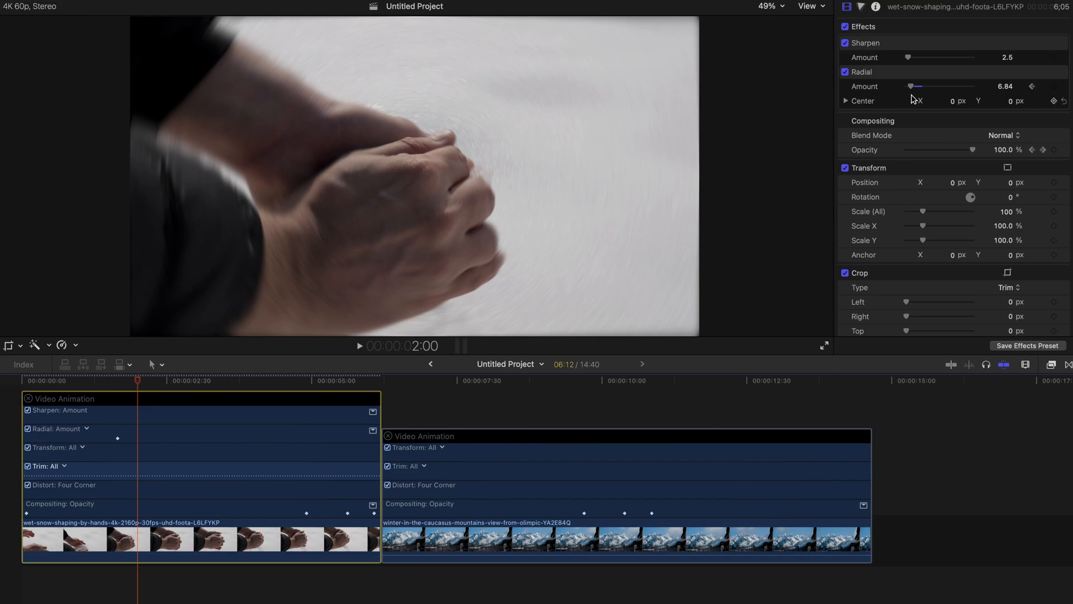
pyautogui.moveTo(917, 86); pyautogui.dragTo(933, 86)
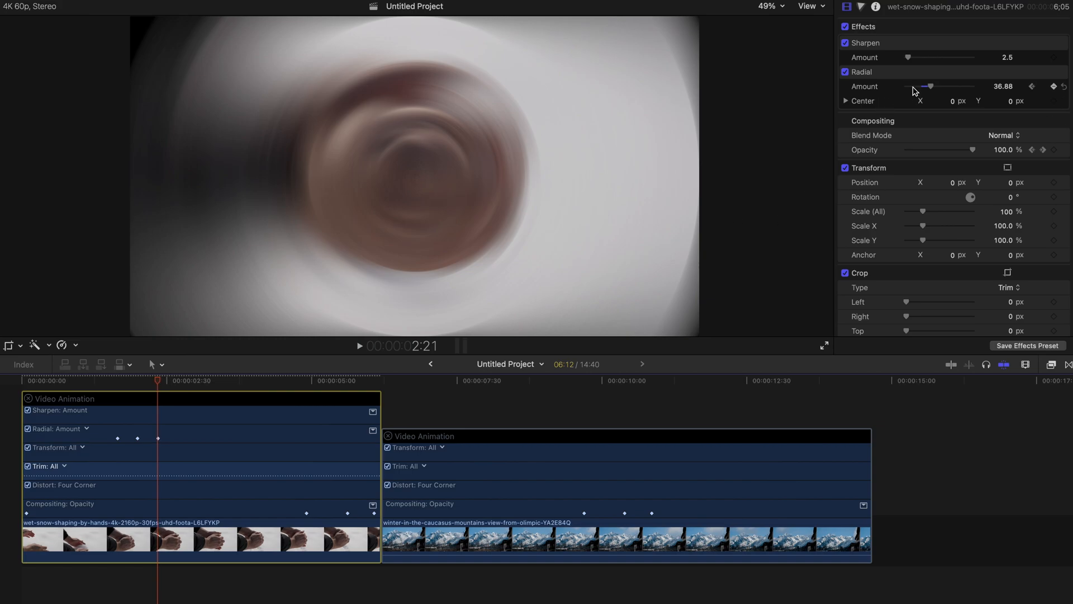
pyautogui.moveTo(930, 86); pyautogui.dragTo(914, 86)
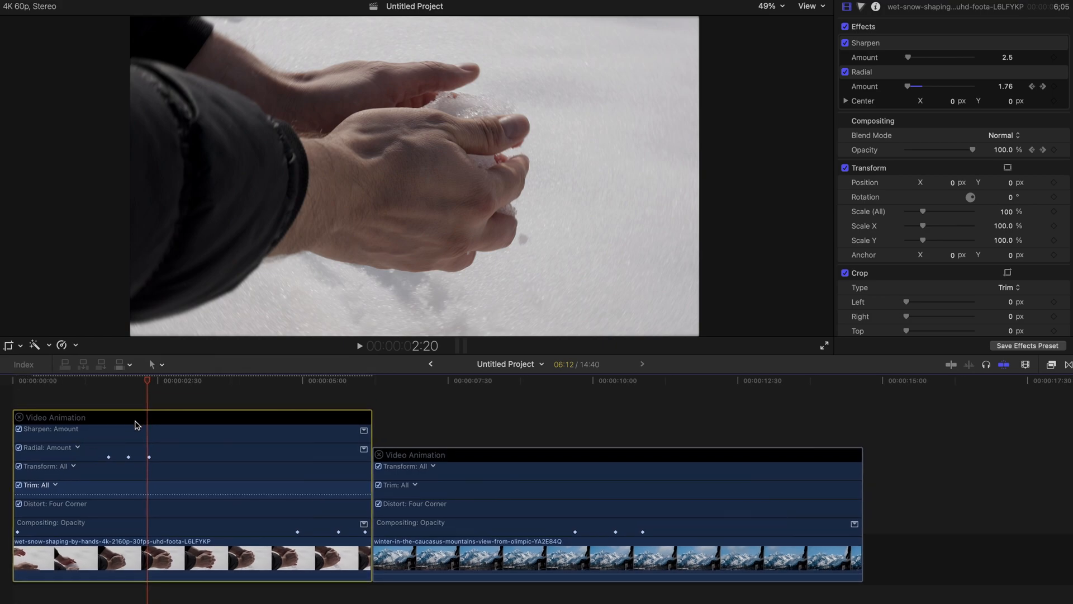
pyautogui.moveTo(89, 447)
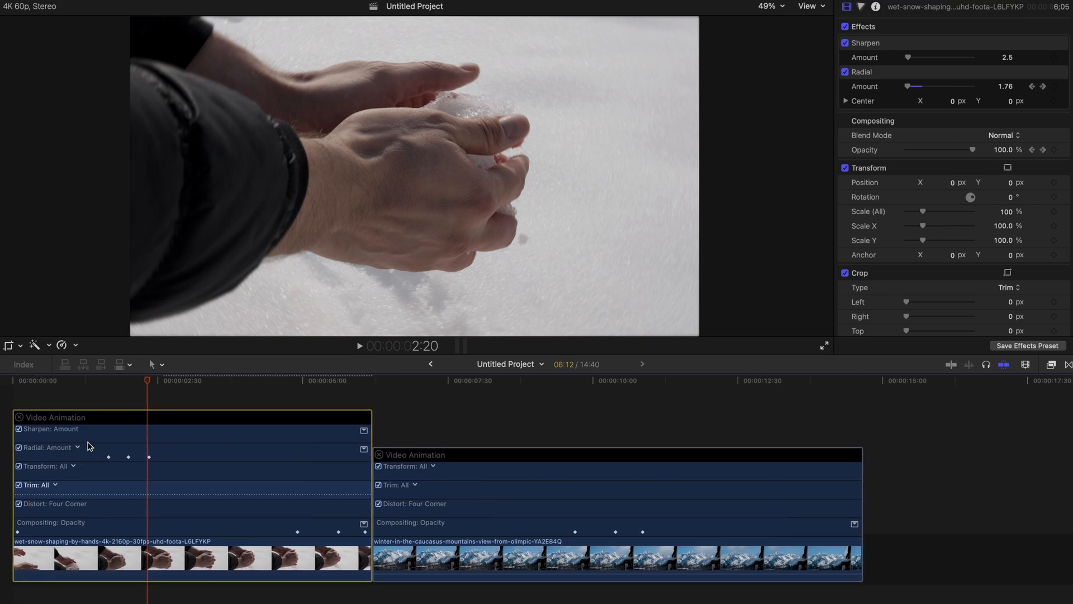
pyautogui.moveTo(906, 67)
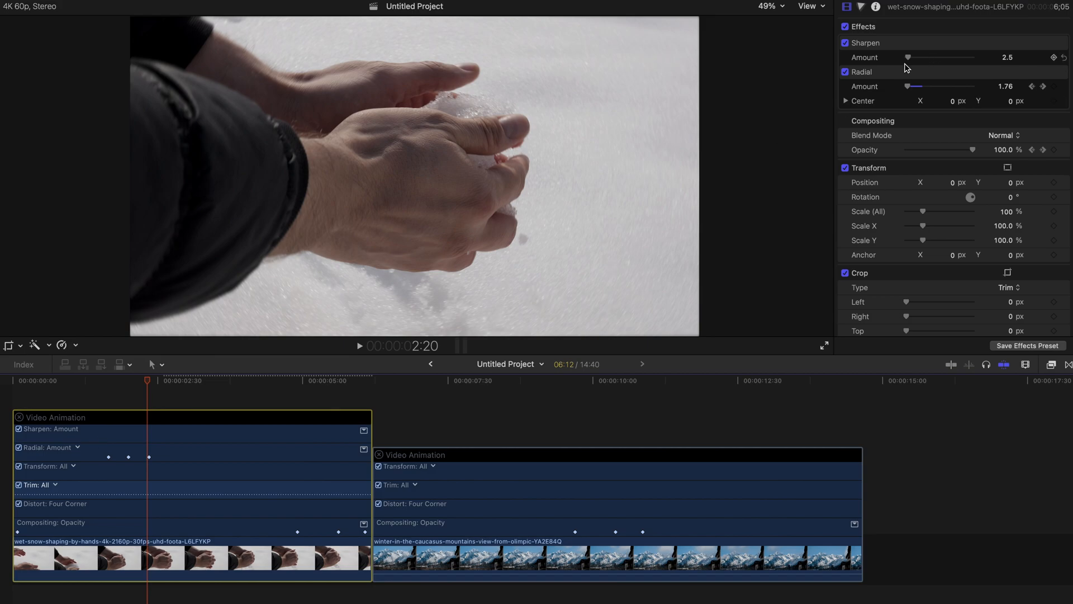
pyautogui.moveTo(897, 53)
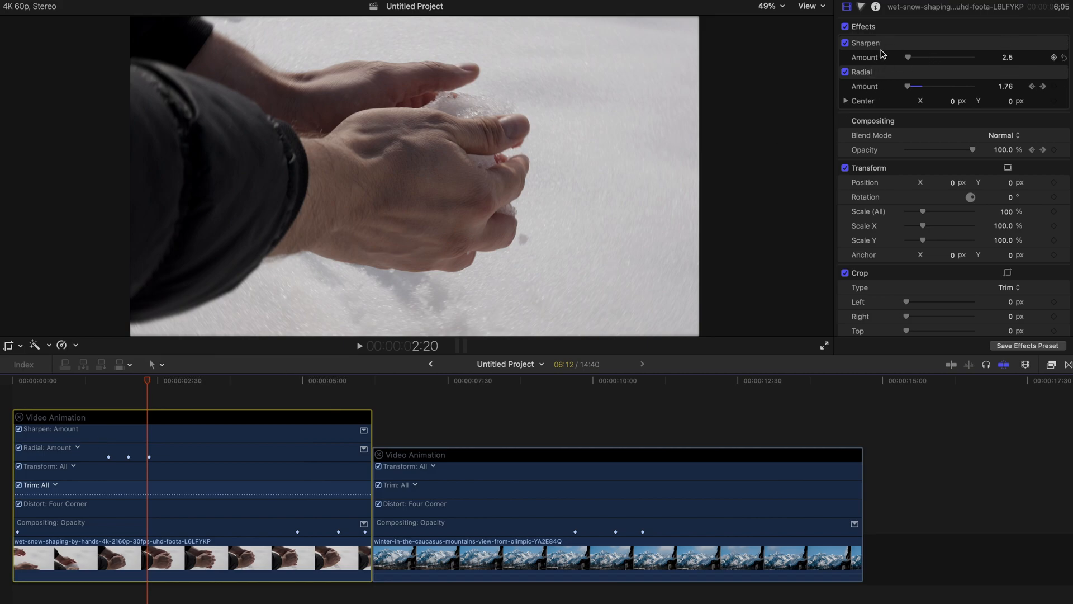
pyautogui.moveTo(159, 457)
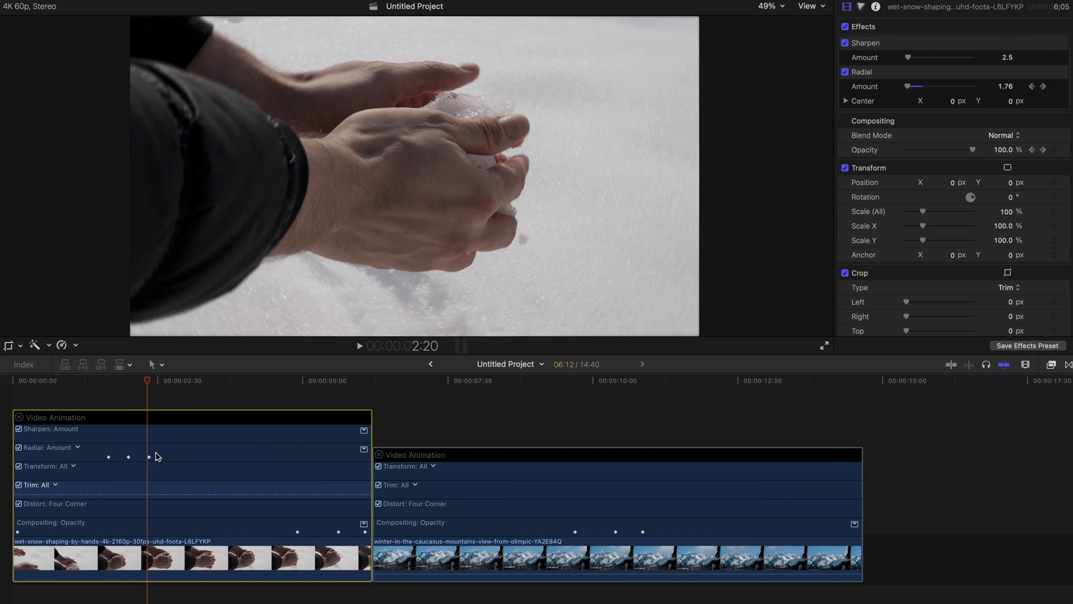
# - Copy the Radial amount keyframes onto Sharpen Amount and play back the matching spike
pyautogui.click(80, 448)
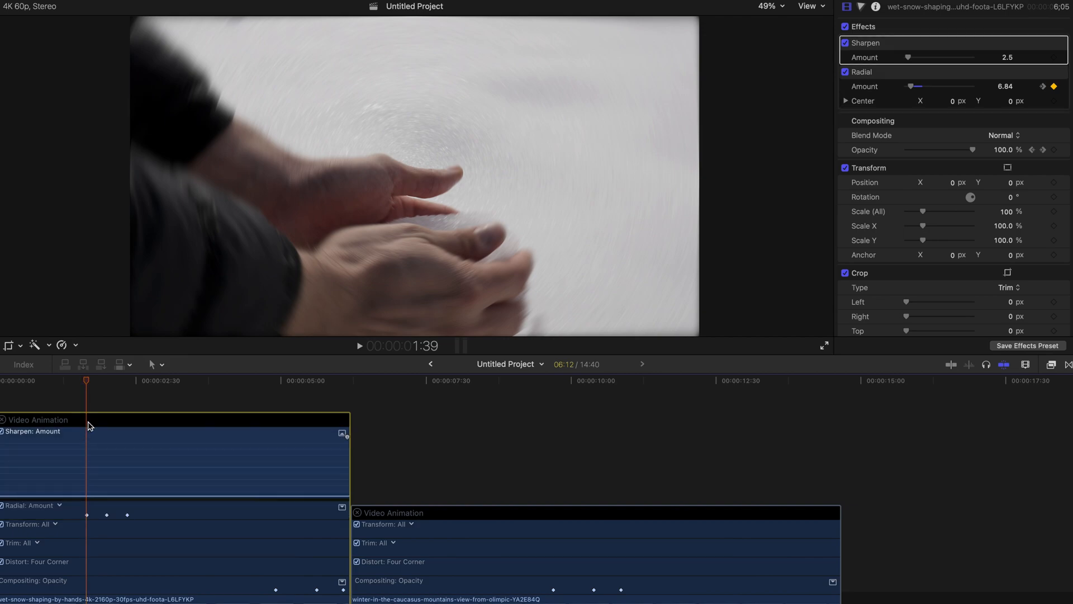
pyautogui.moveTo(102, 455)
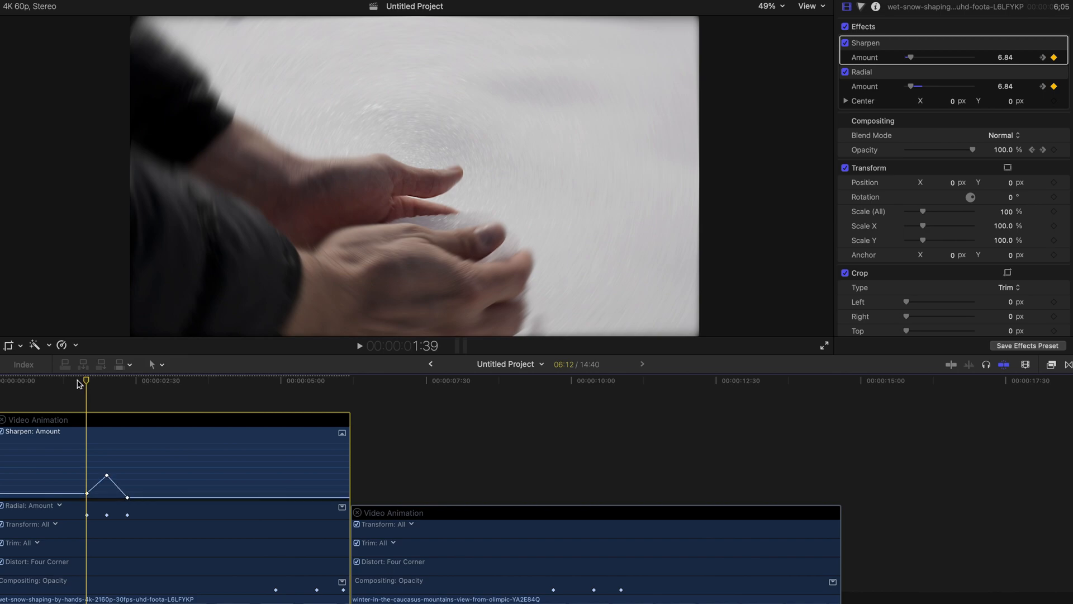
pyautogui.click(359, 345)
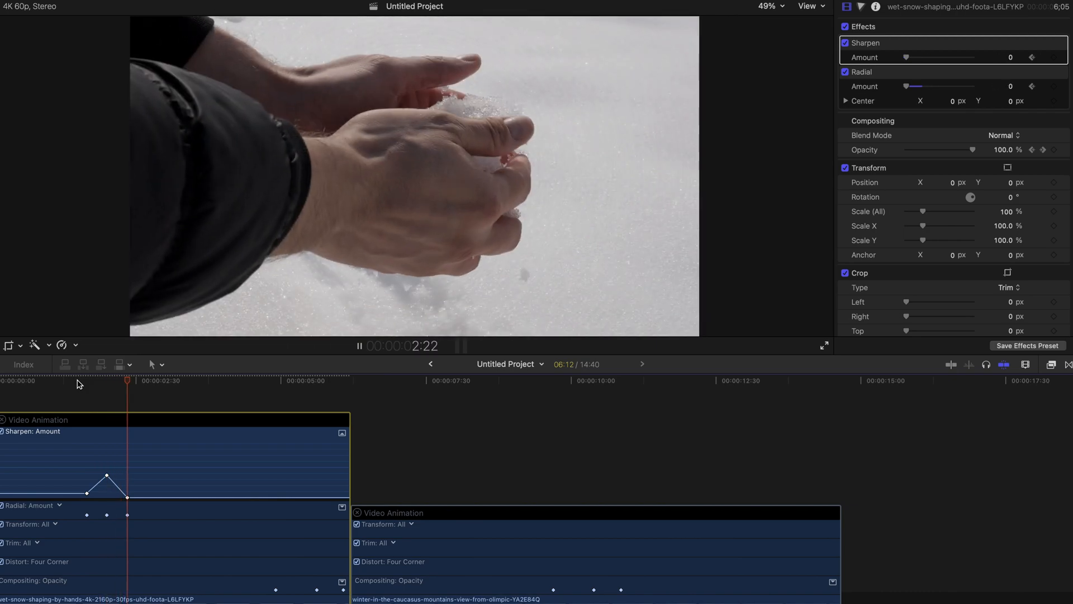